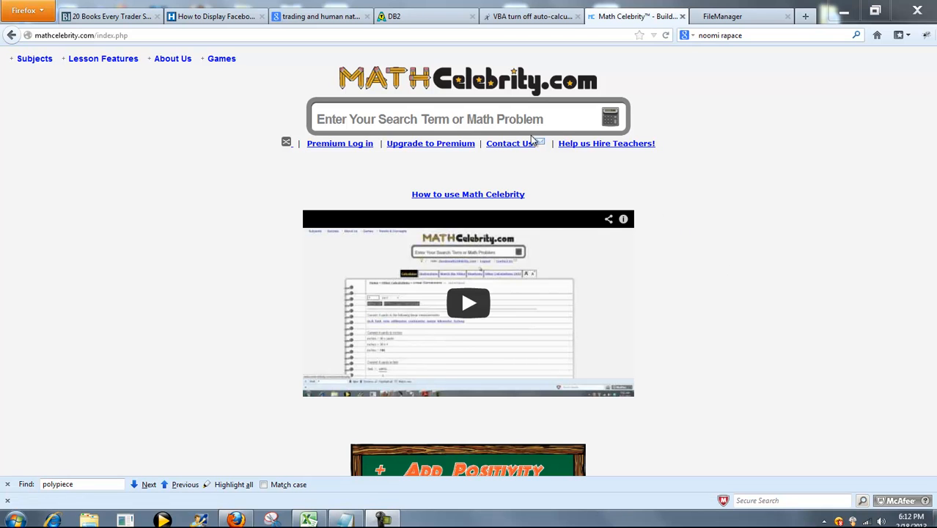
Enter the finite field query gf(10) in the search box, correcting earlier attempts.
left_click(467, 119)
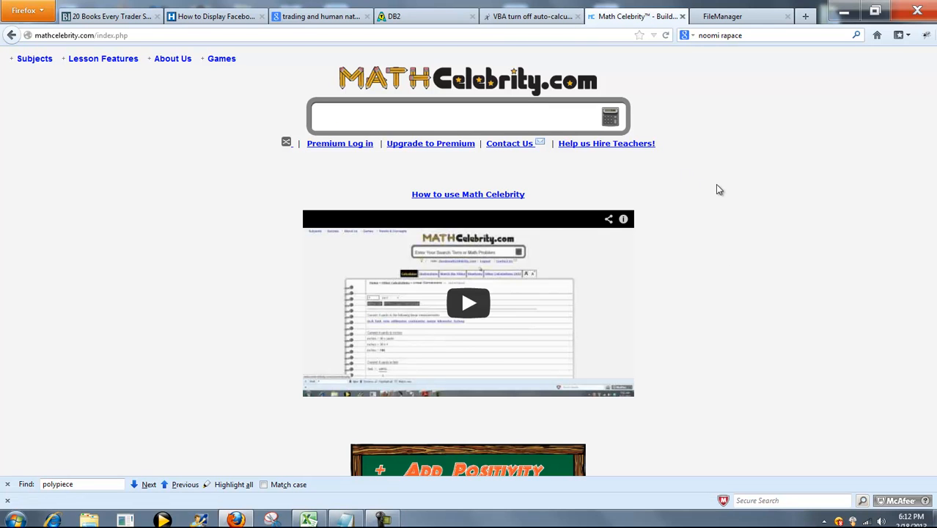
left_click(462, 117)
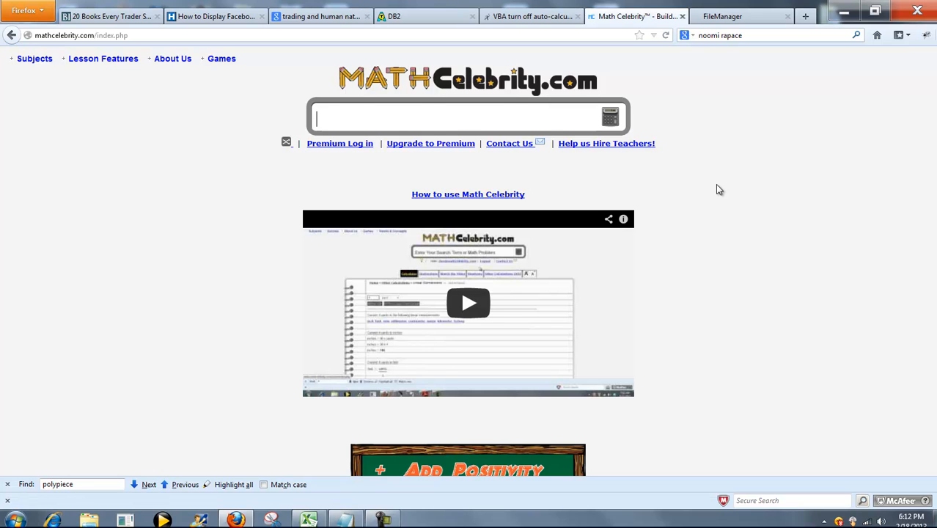
type("gf(")
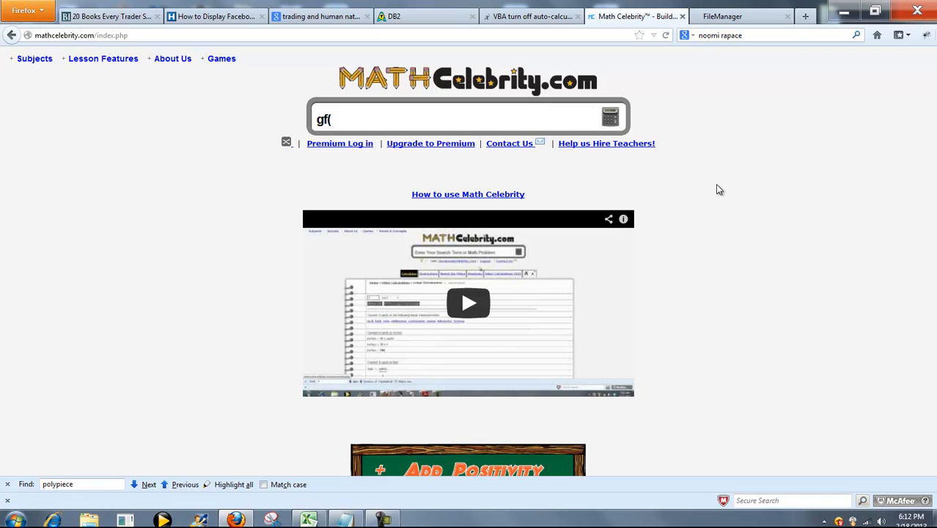
type("5)")
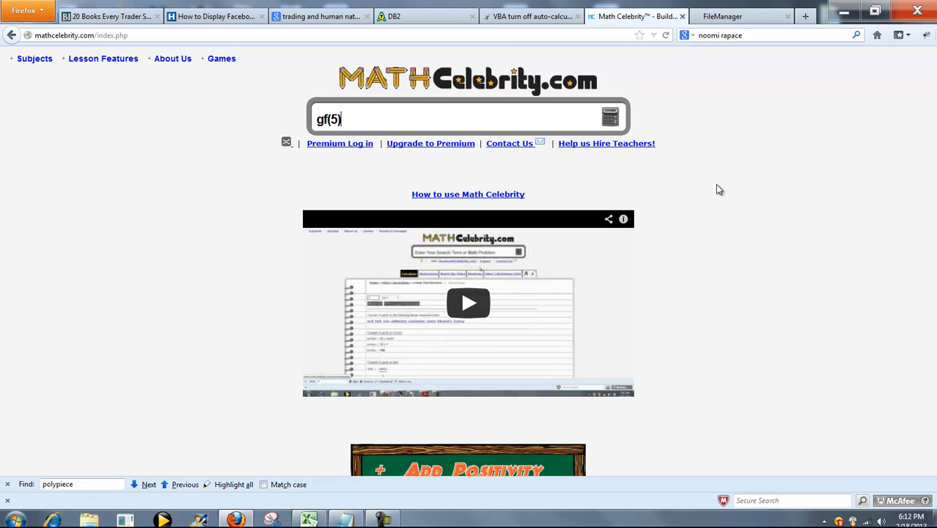
key("BackSpace")
type("GF(")
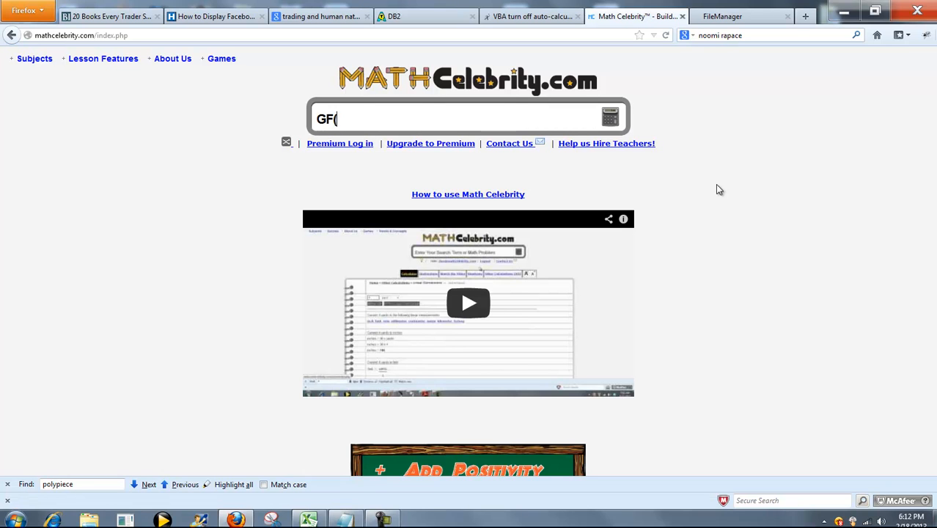
key("BackSpace")
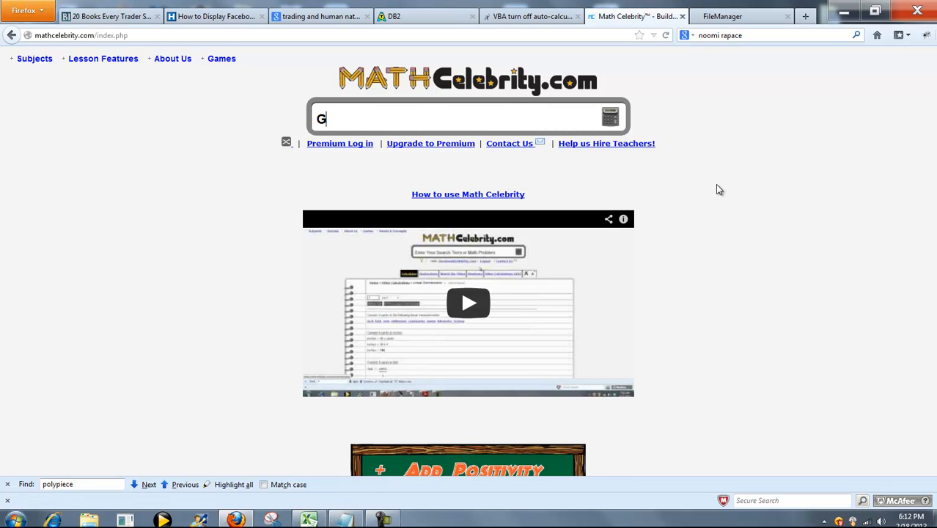
key("Backspace")
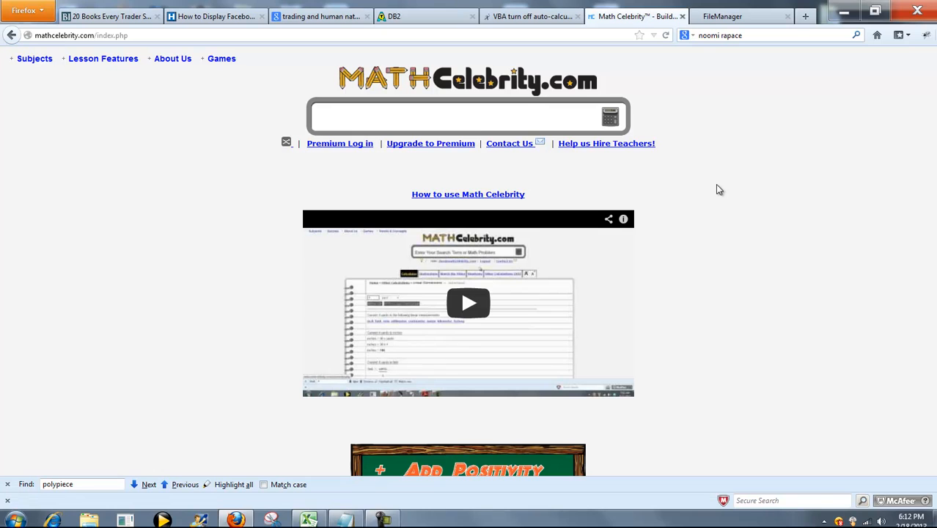
type("gf")
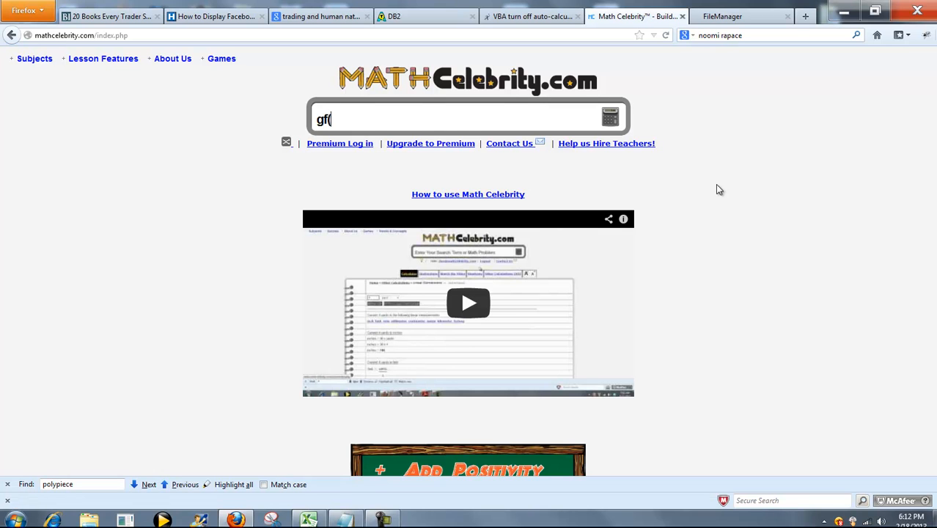
type("(30")
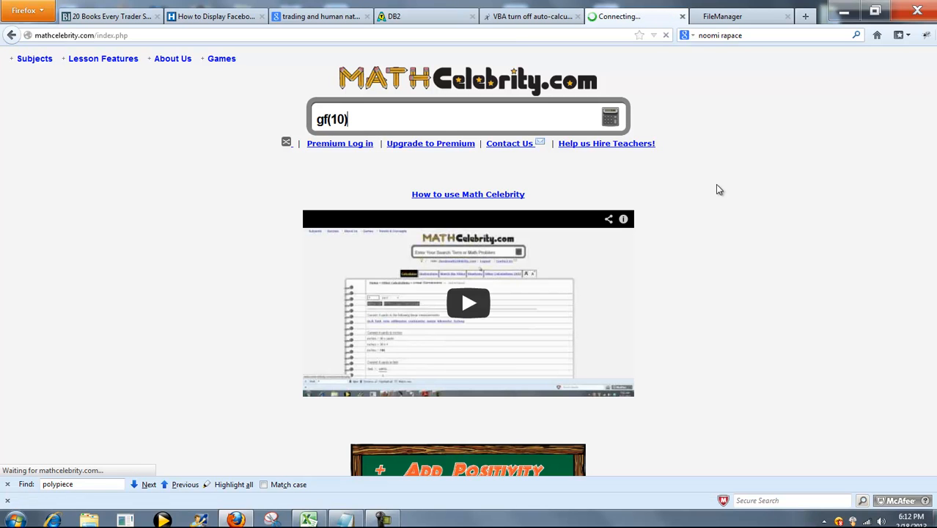
Submit the query and scroll the Finite Field Calculator results to the GF(10) addition table.
left_click(611, 116)
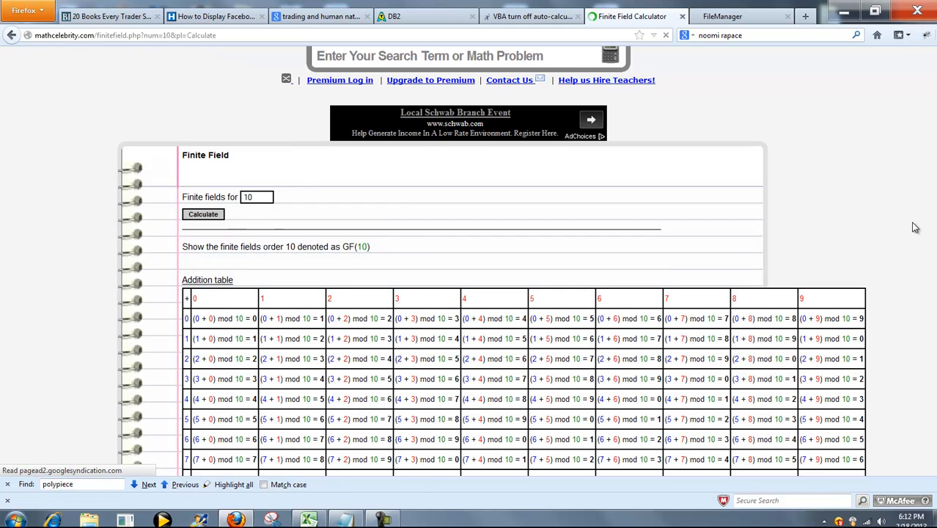
scroll("down", 3)
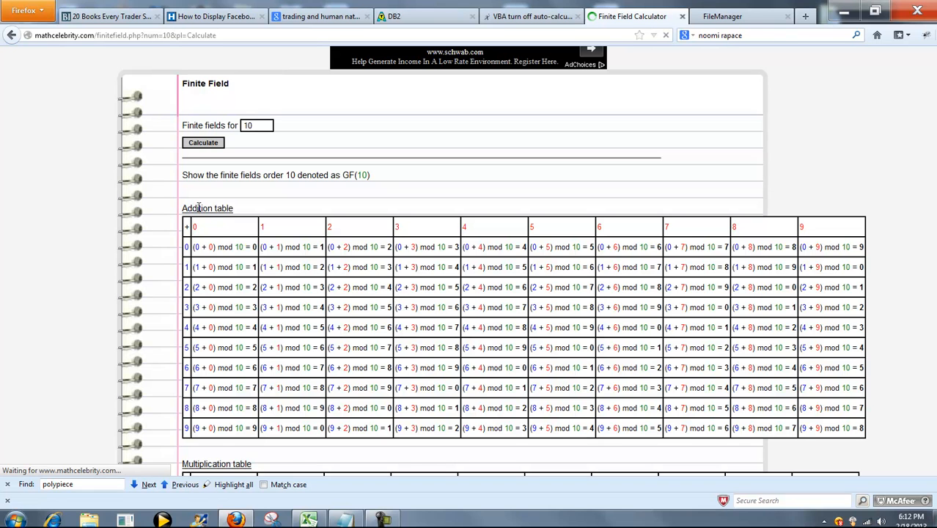
scroll("down", 3)
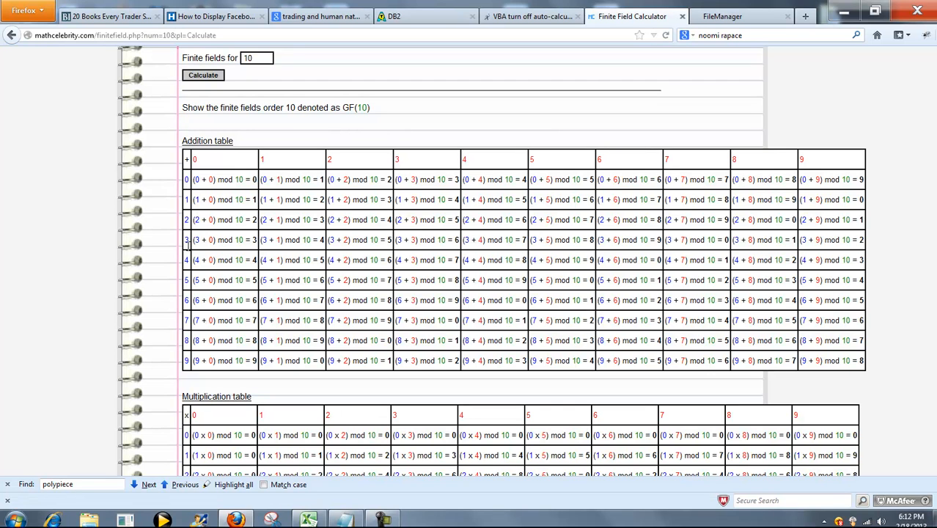
mouse_move(471, 264)
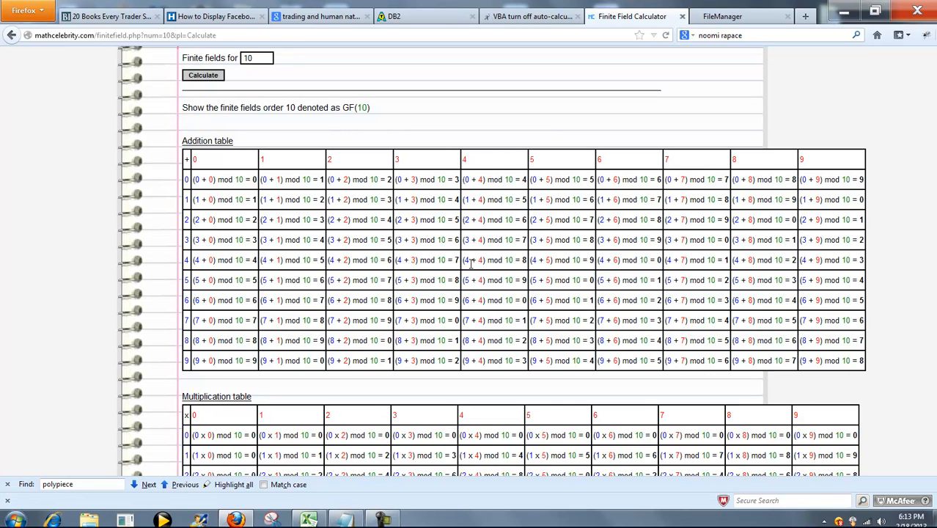
double_click(472, 260)
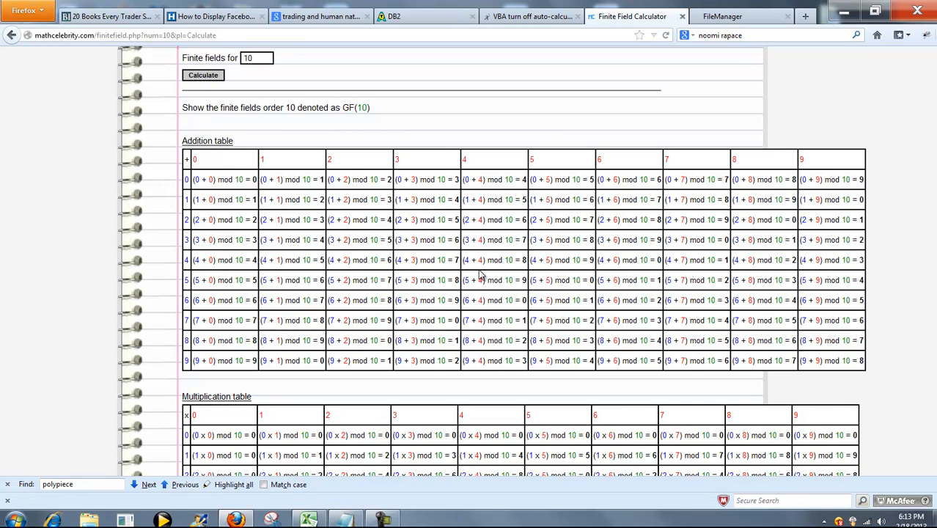
mouse_move(501, 270)
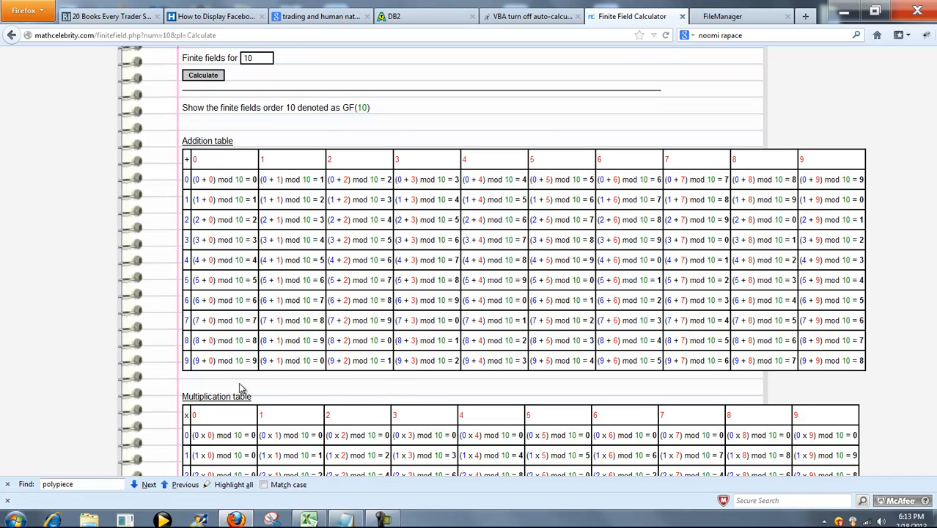
mouse_move(621, 167)
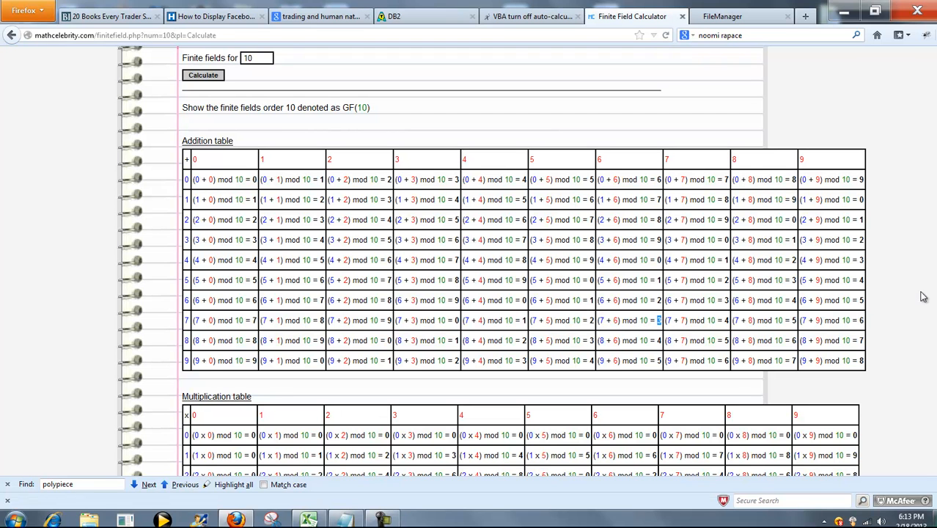
Scroll down to bring the full GF(10) multiplication table into view.
scroll("down", 3)
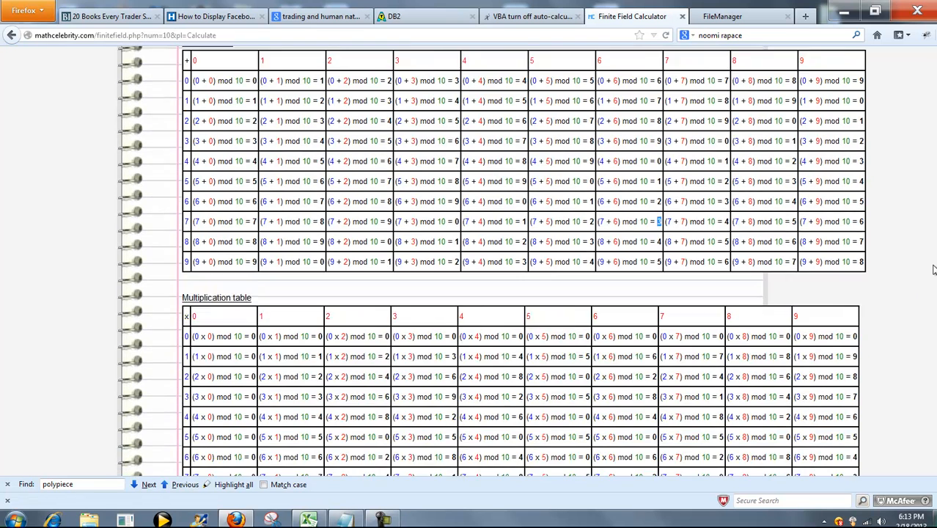
scroll("down", 3)
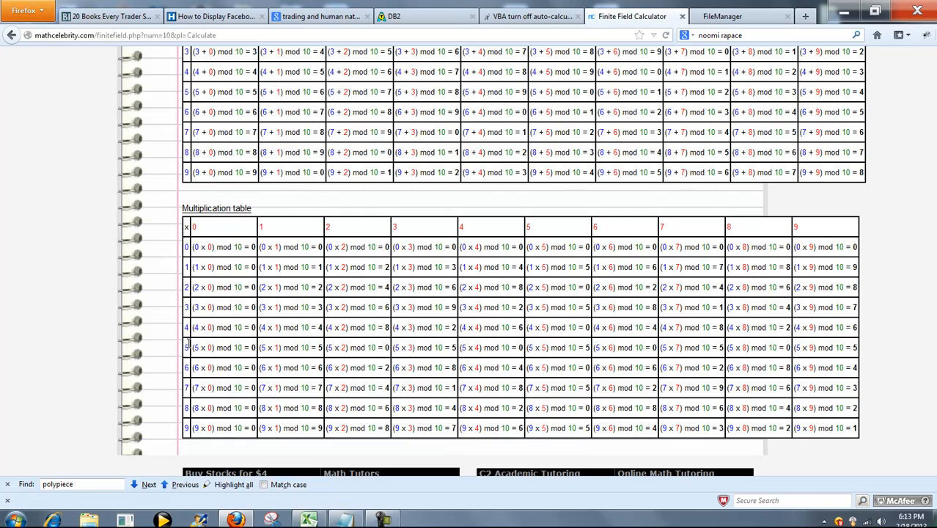
mouse_move(176, 360)
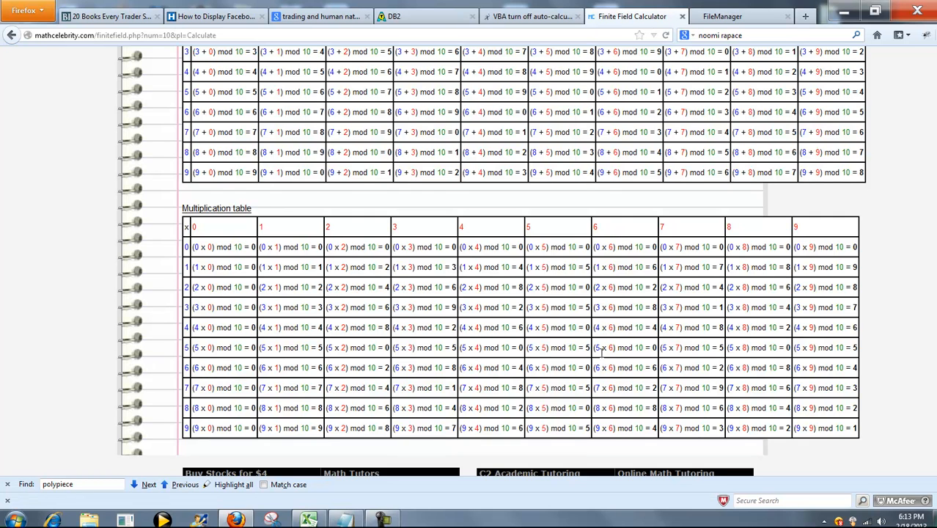
mouse_move(609, 320)
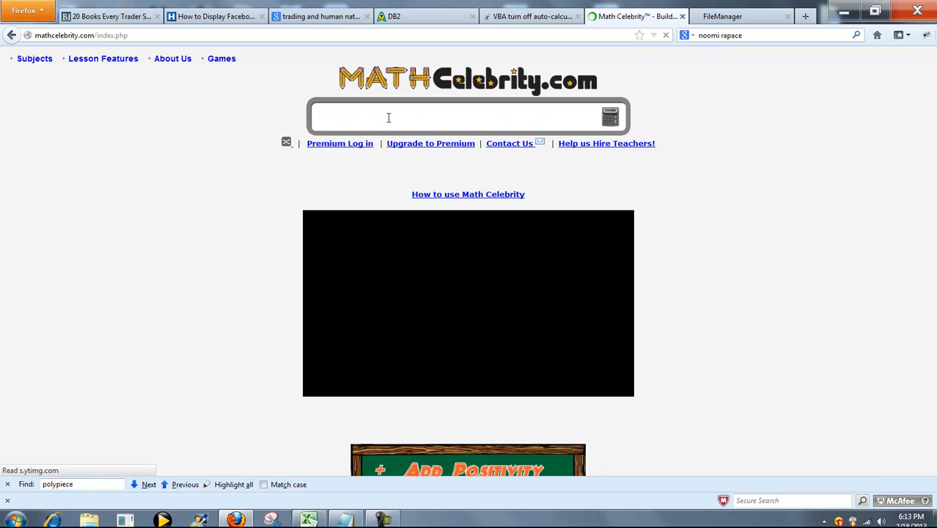
Pick the 'finite field' suggestion, then replace the search term with 'galois field'.
type("fin")
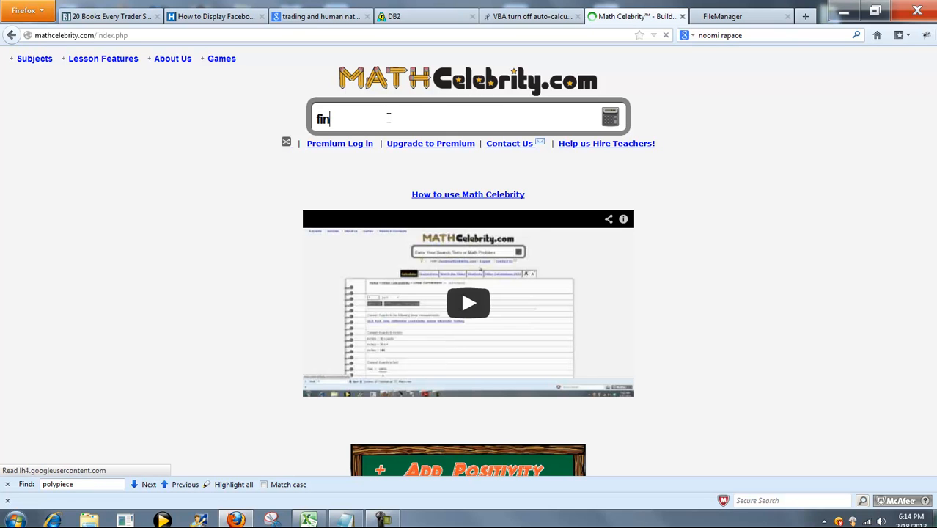
type("n")
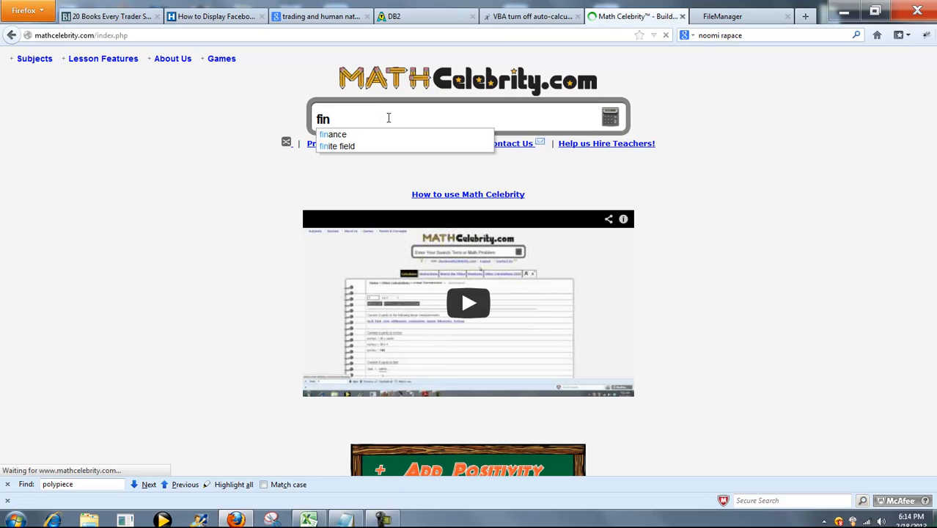
left_click(338, 147)
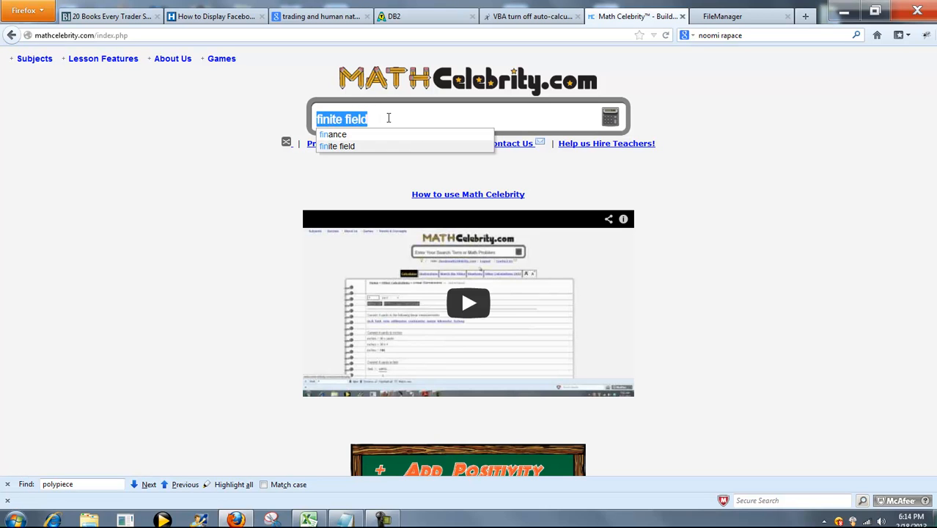
type("gal")
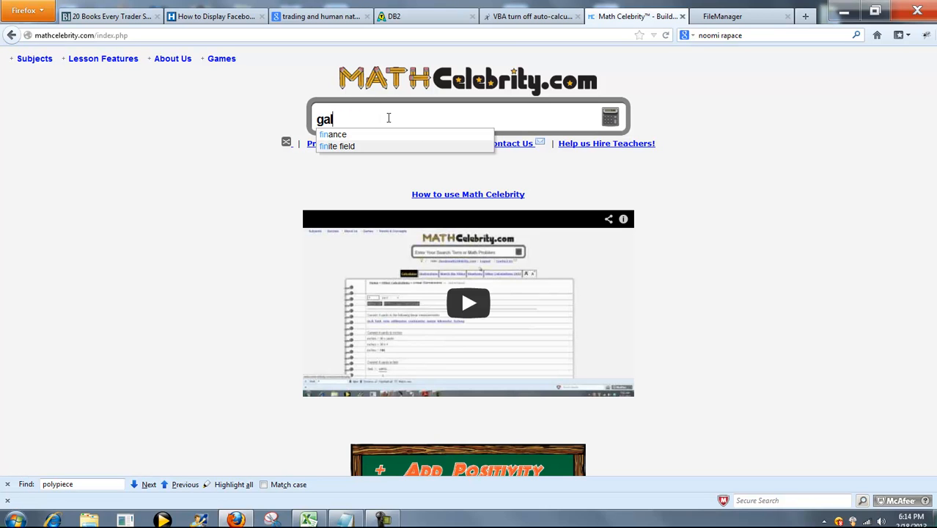
key("BackSpace")
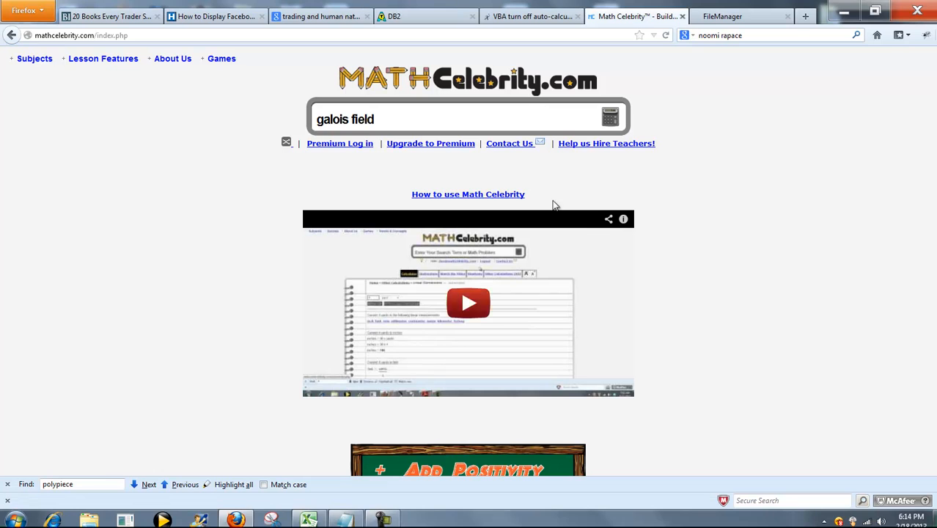
mouse_move(580, 182)
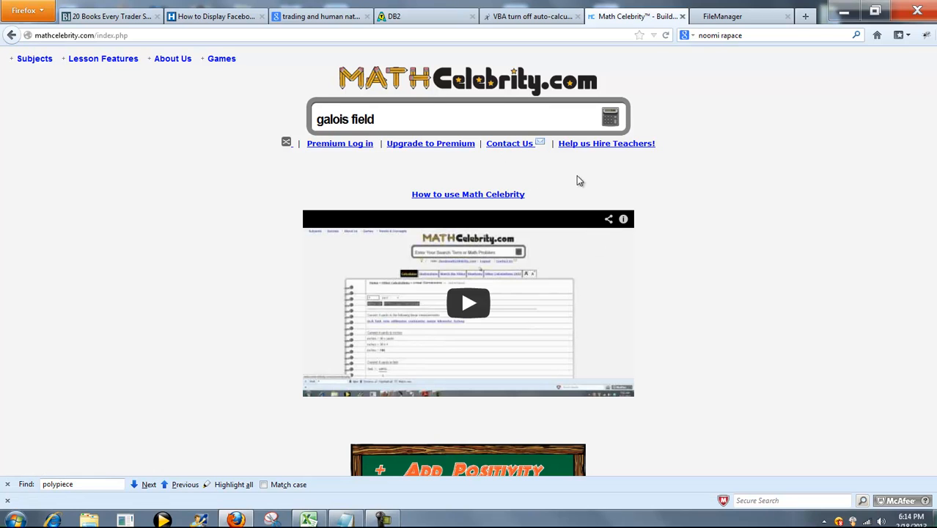